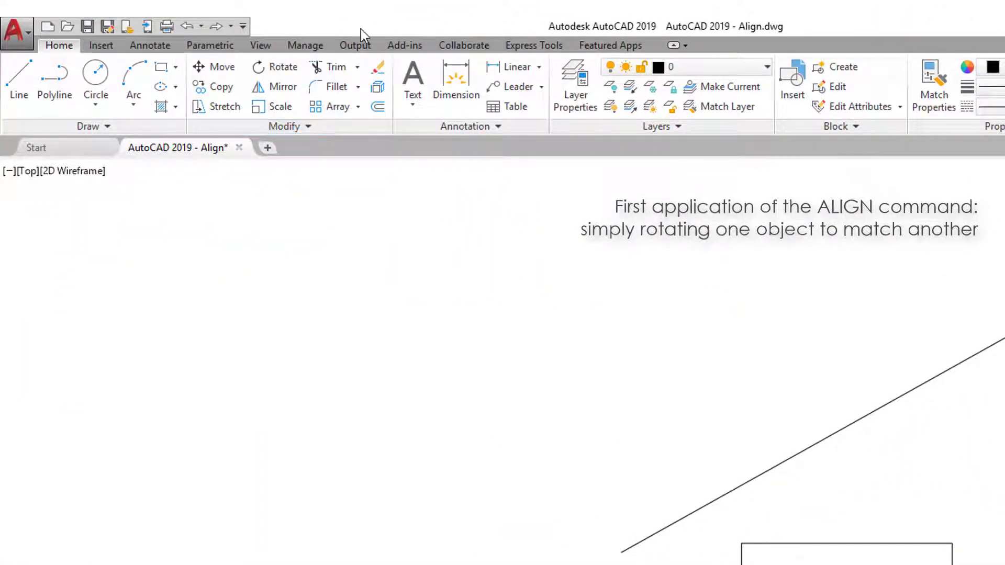
mouse_move(289, 127)
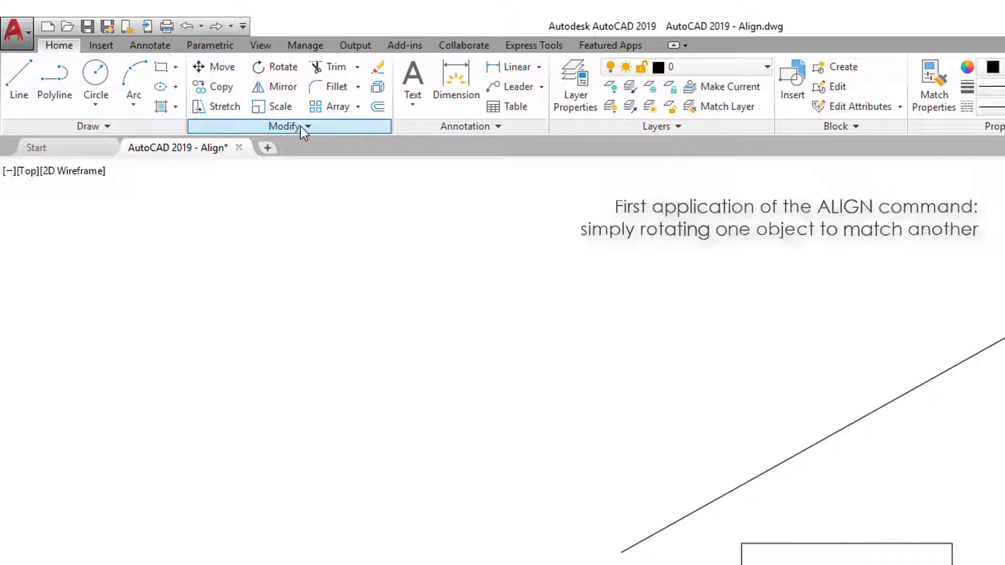
- Start the Align tool from the expanded Modify panel
click(289, 126)
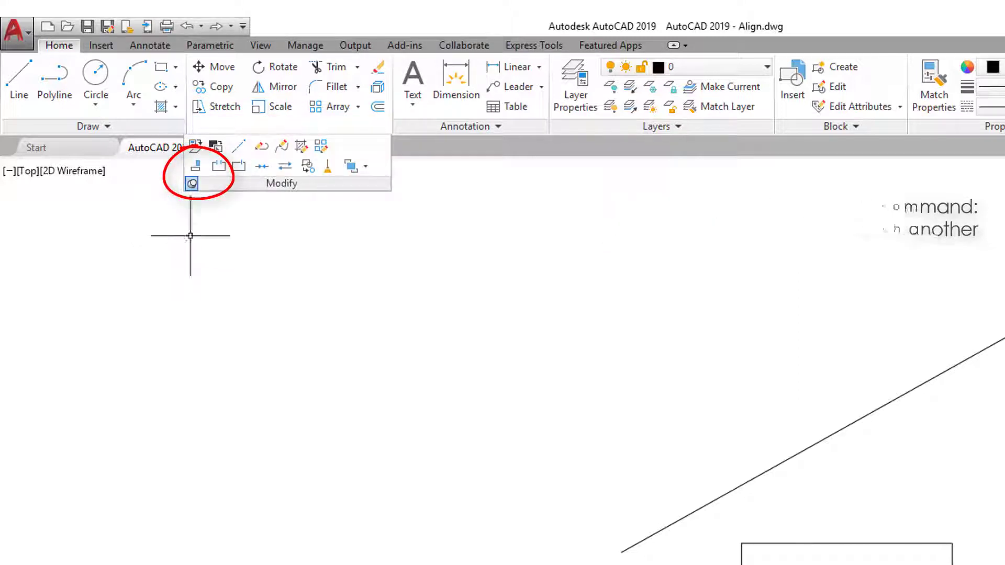
mouse_move(195, 165)
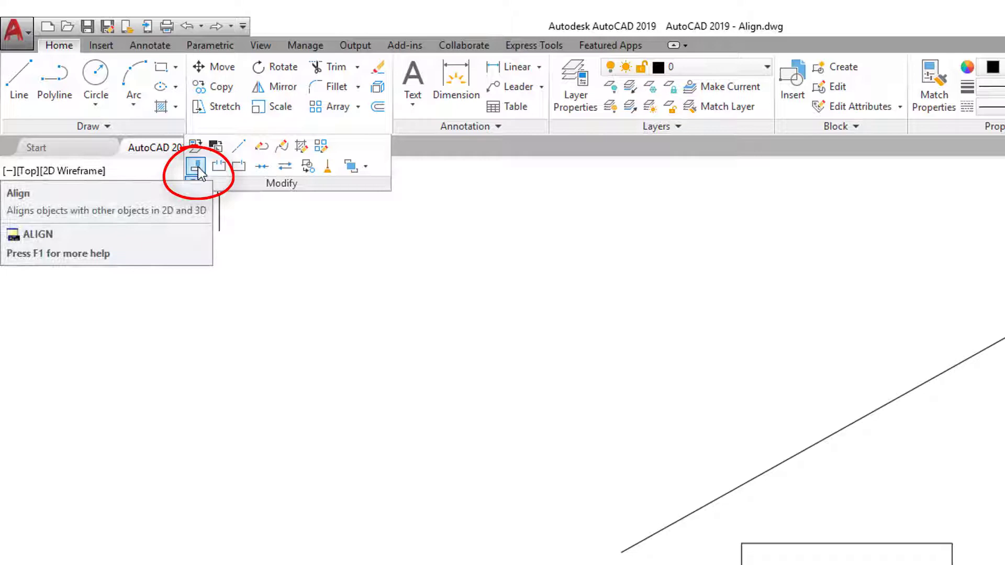
click(196, 166)
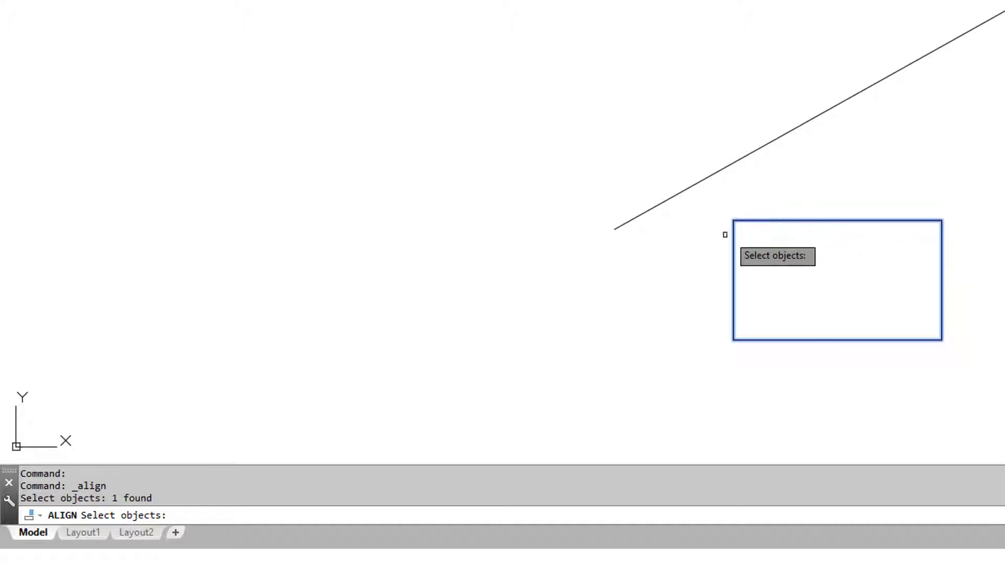
- Map the rectangle's two top corners onto two points along the angled line as align source/destination pairs
key(enter)
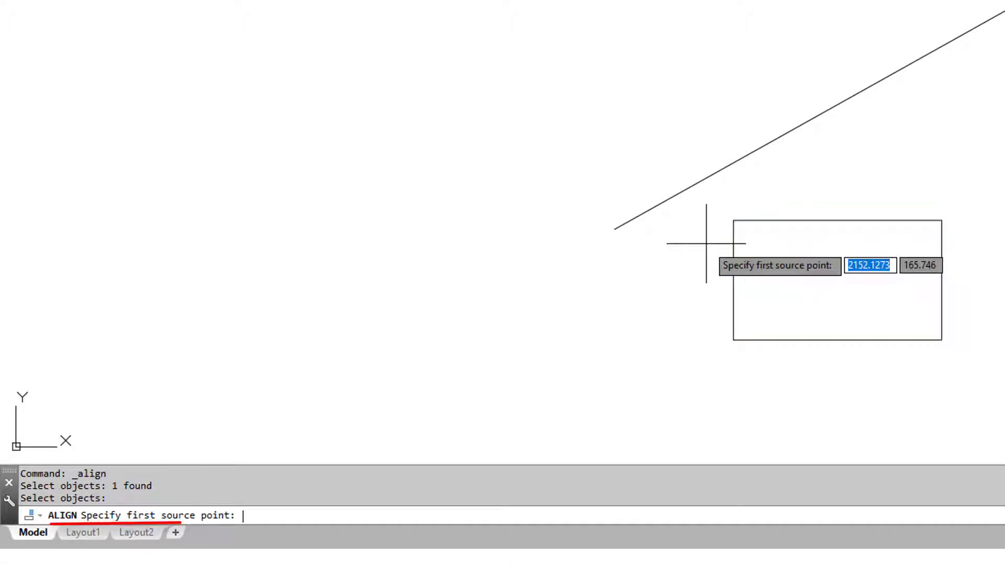
mouse_move(712, 238)
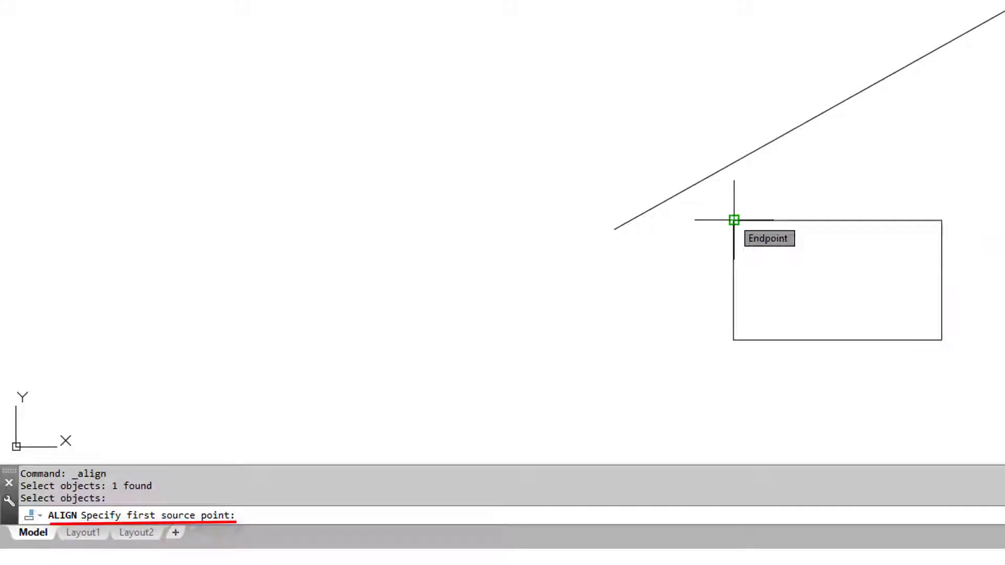
click(734, 220)
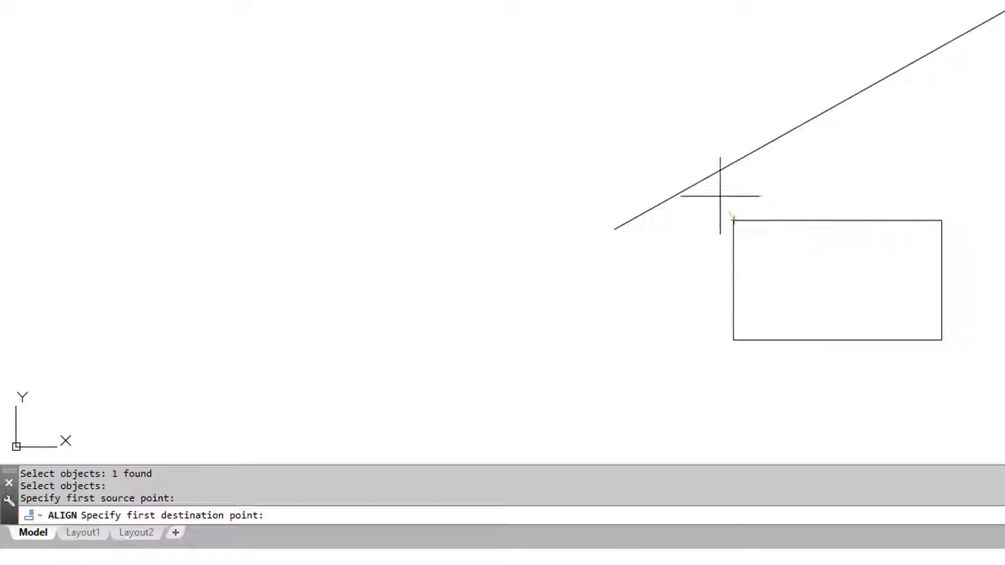
click(727, 218)
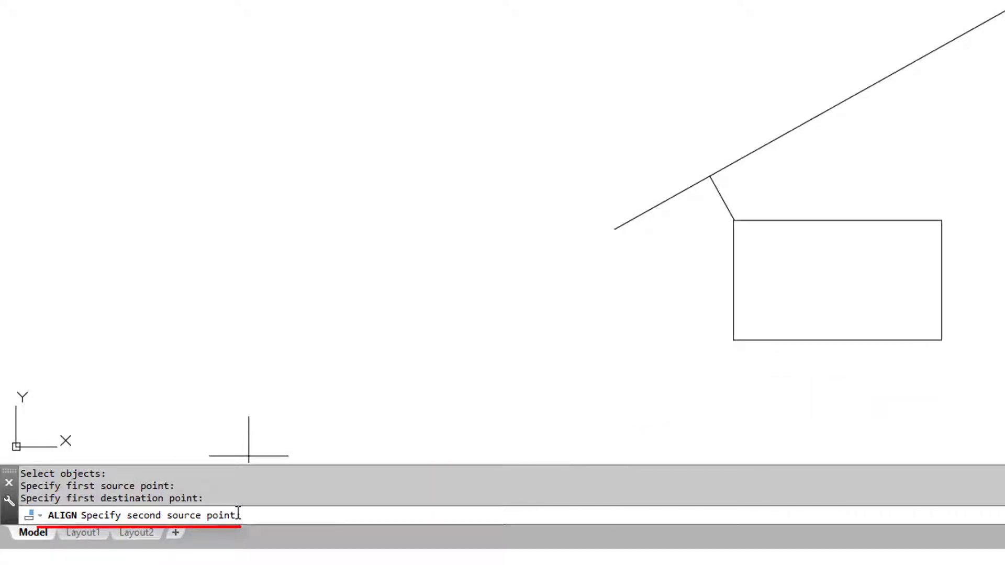
click(850, 266)
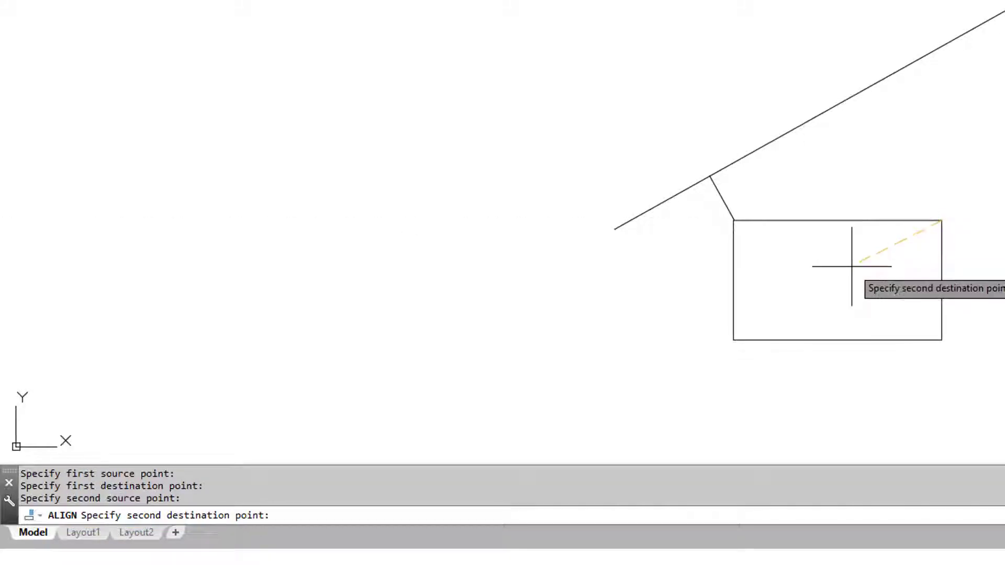
click(933, 221)
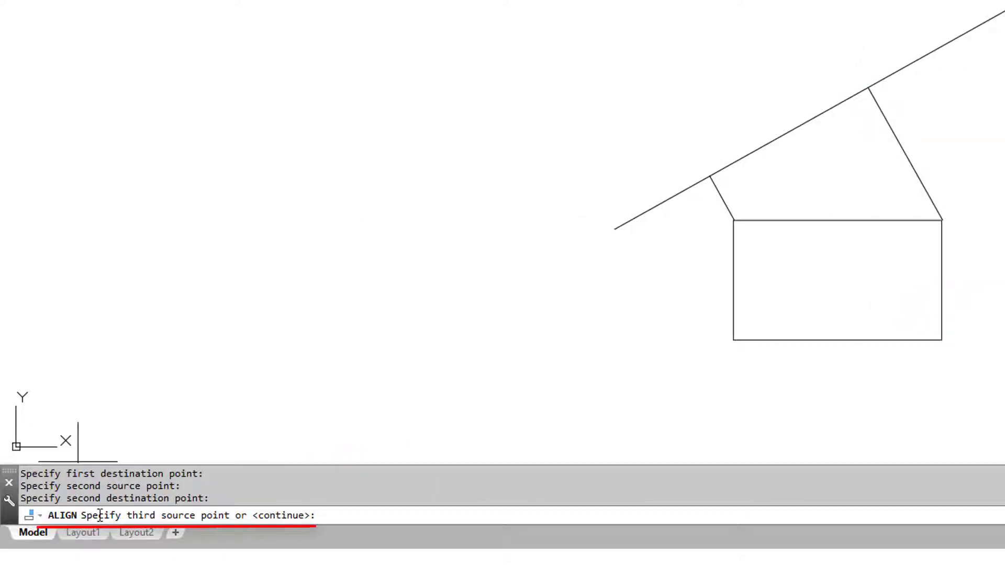
mouse_move(338, 444)
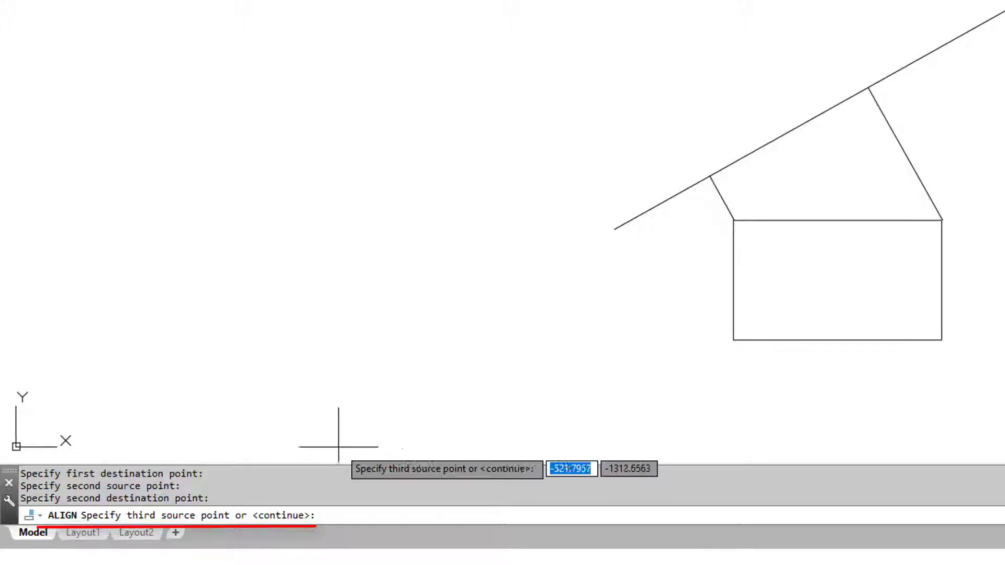
mouse_move(424, 442)
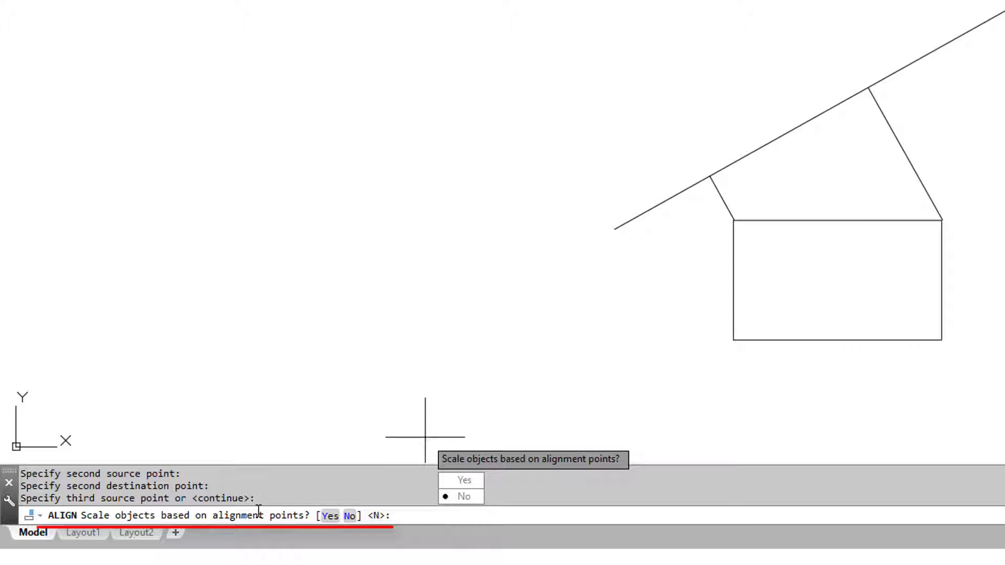
mouse_move(455, 418)
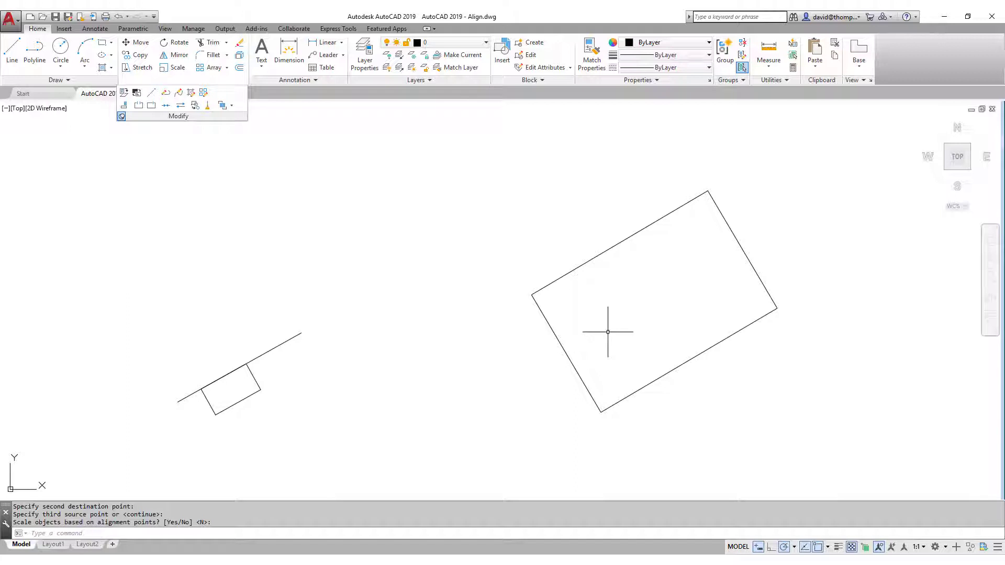
mouse_move(446, 269)
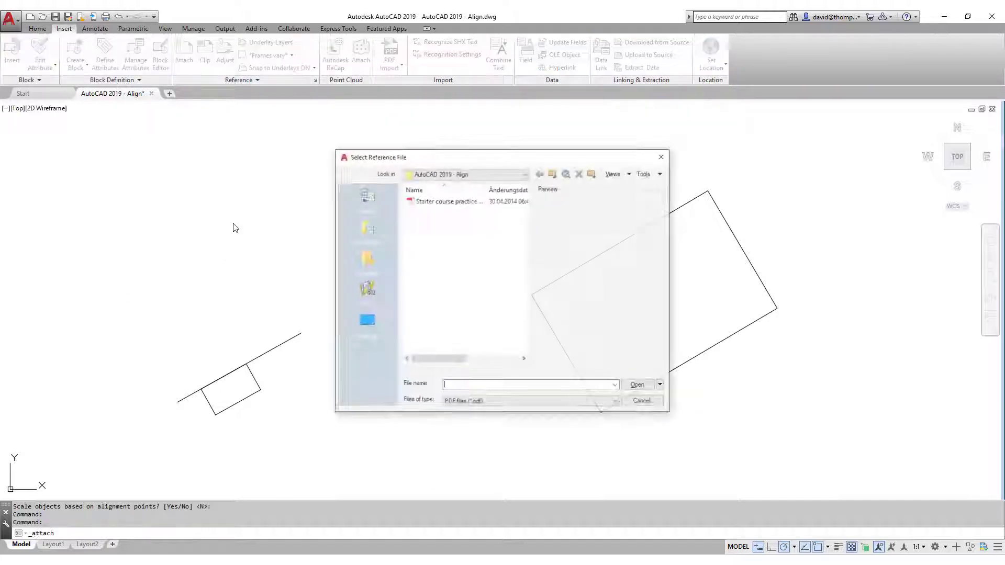
- Attach the Starter course practice drawing PDF with insertion point and scale specified on screen
click(448, 201)
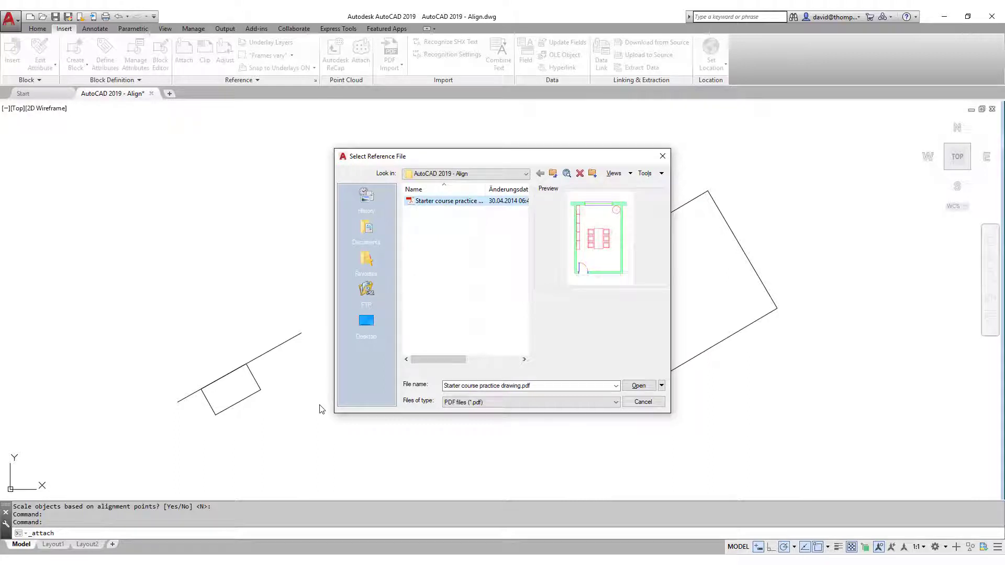
click(637, 385)
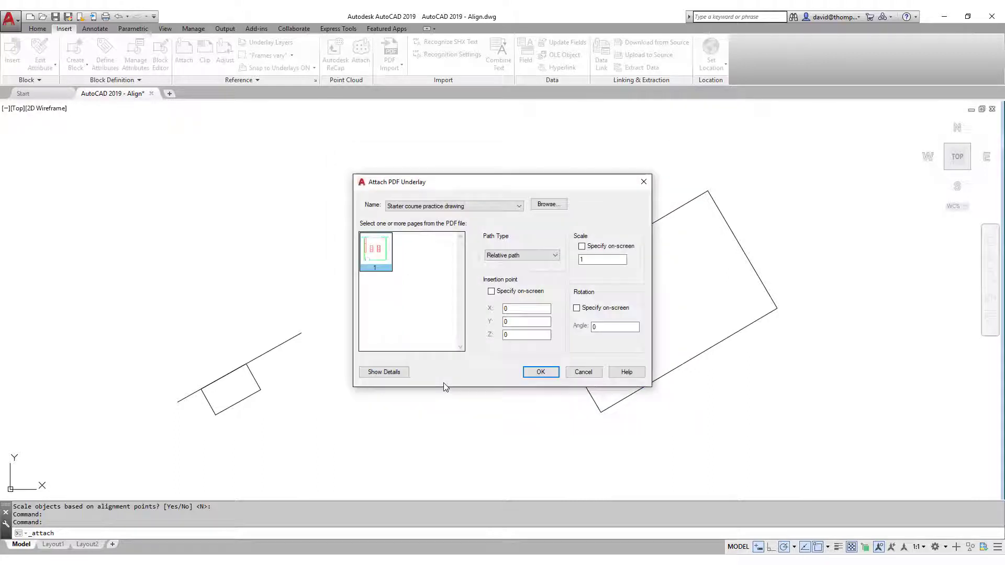
click(491, 291)
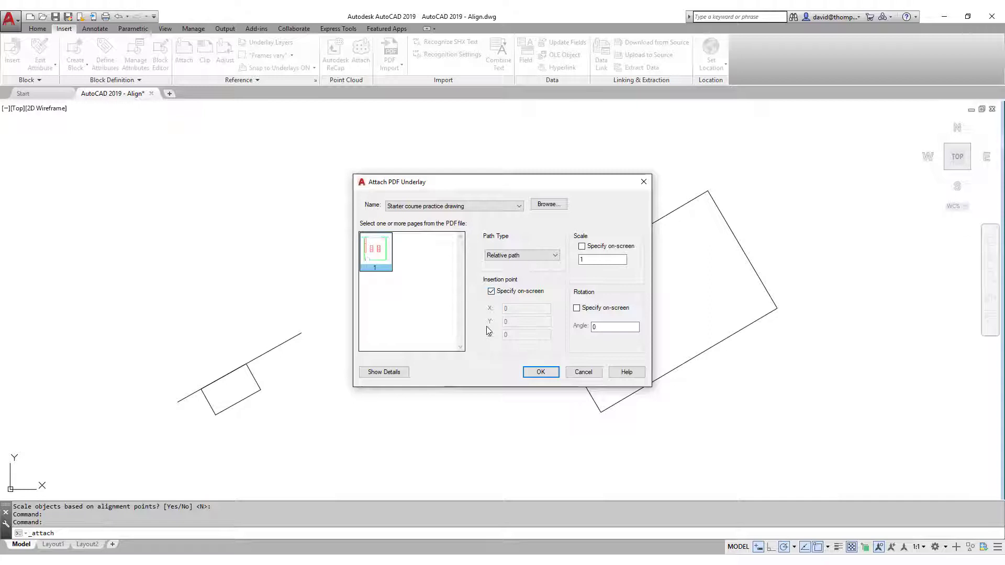
click(581, 245)
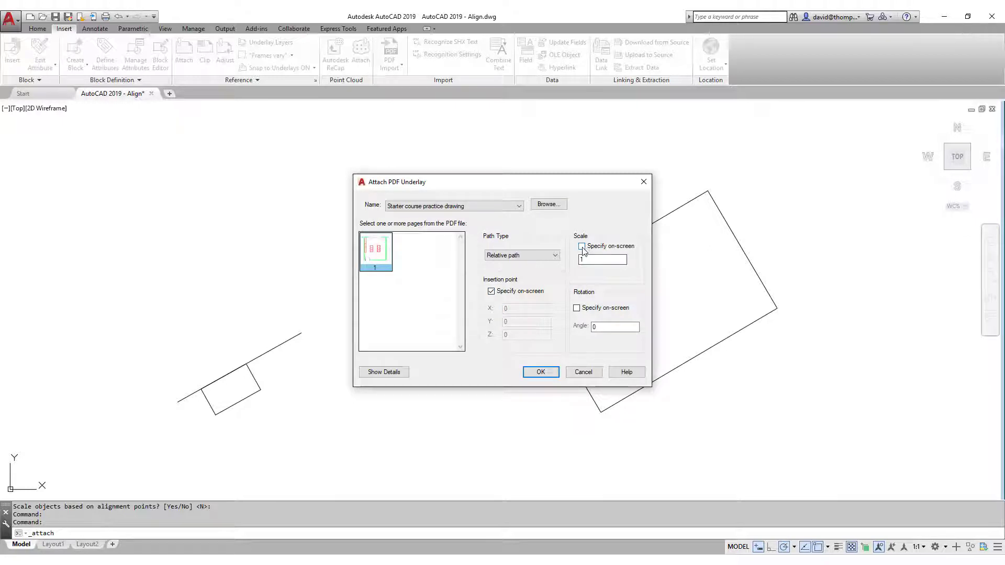
click(579, 246)
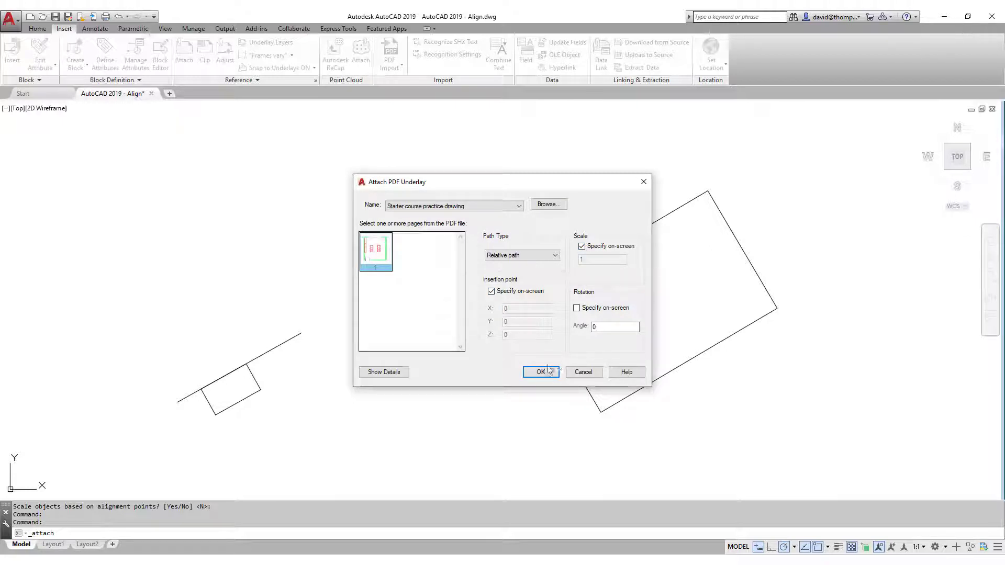
click(540, 373)
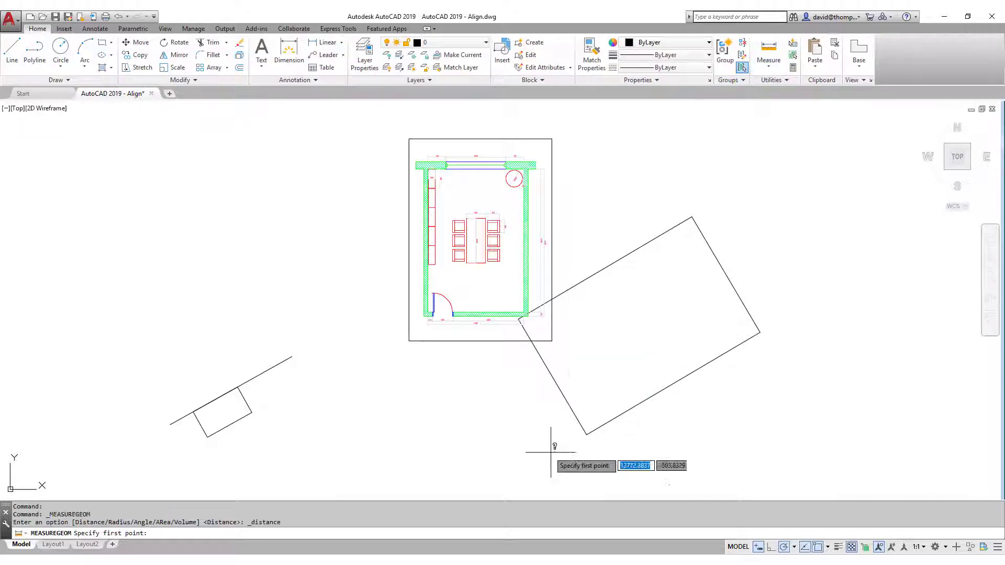
click(519, 321)
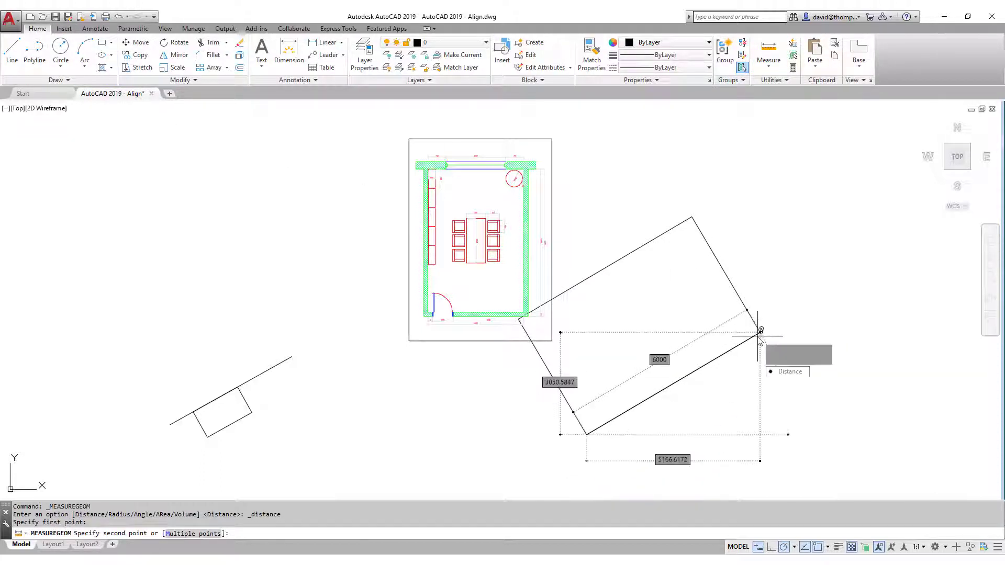
click(759, 330)
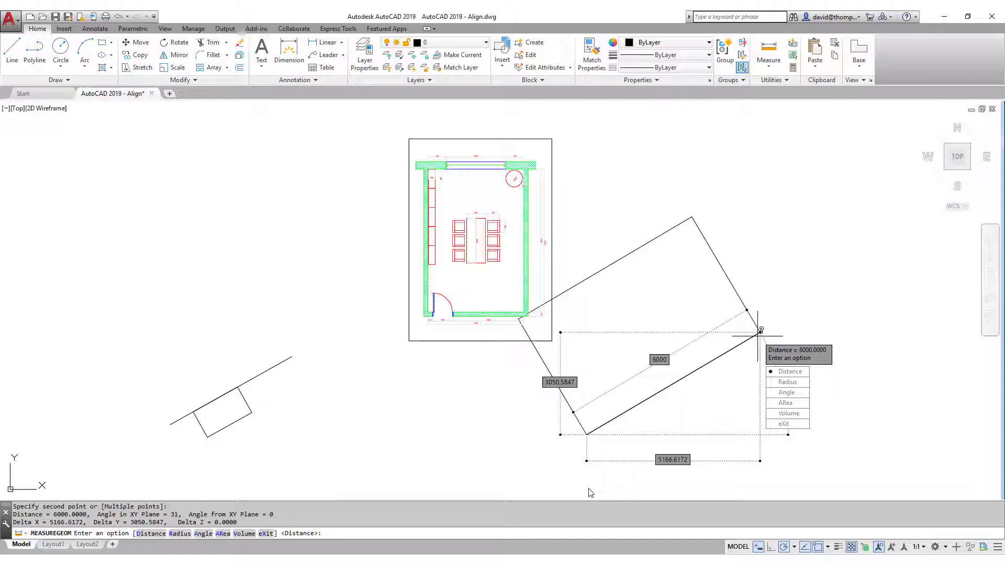
mouse_move(525, 224)
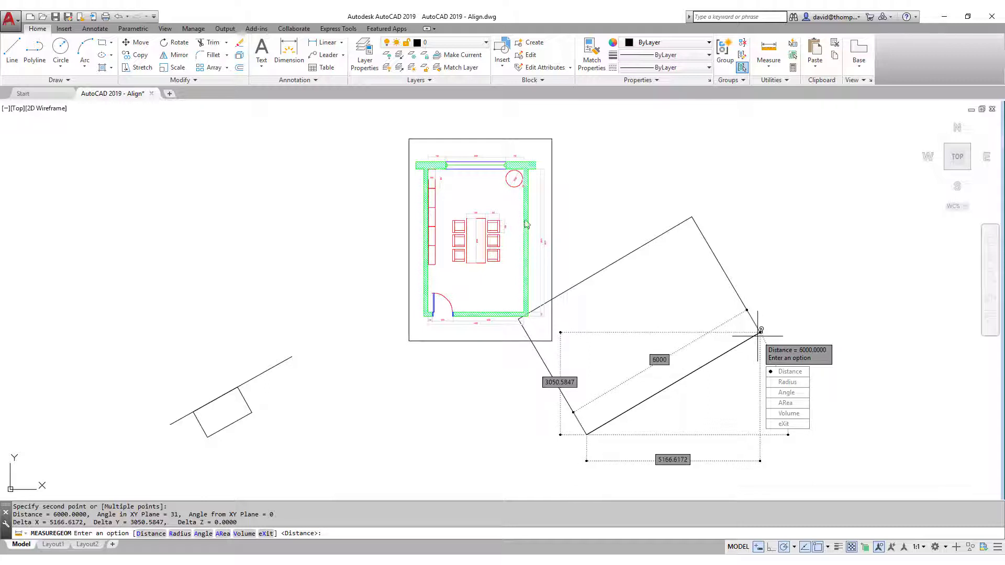
mouse_move(664, 395)
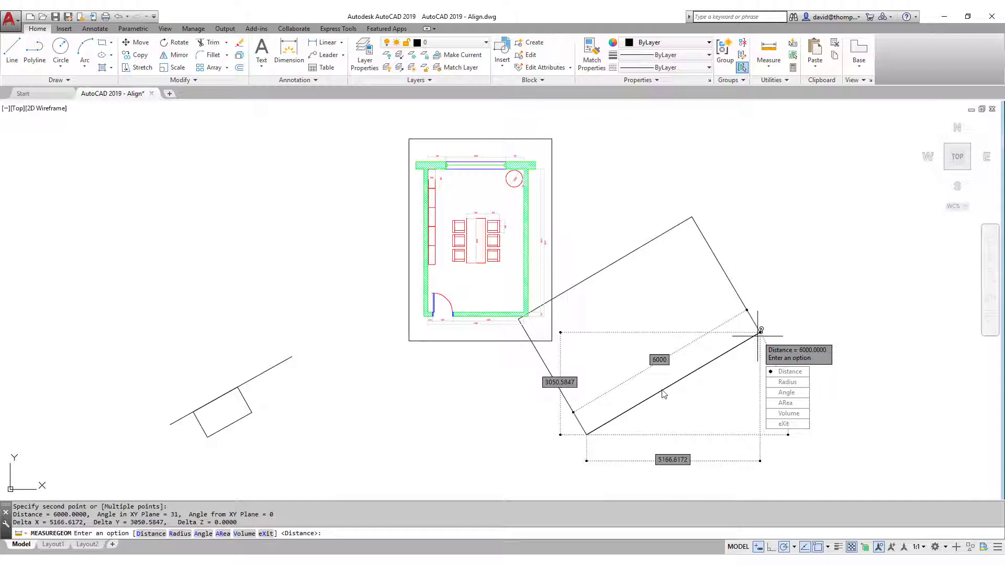
mouse_move(525, 293)
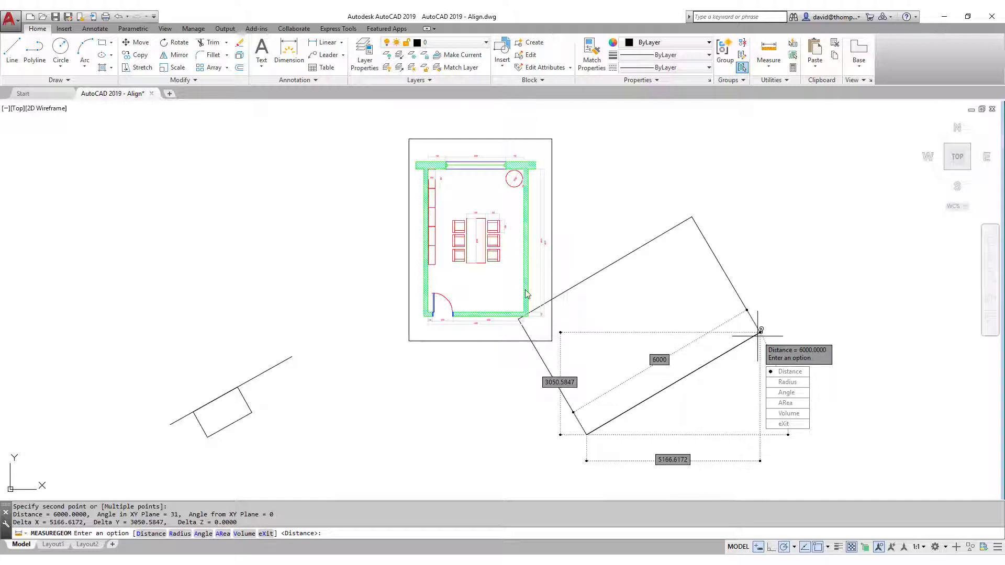
mouse_move(664, 388)
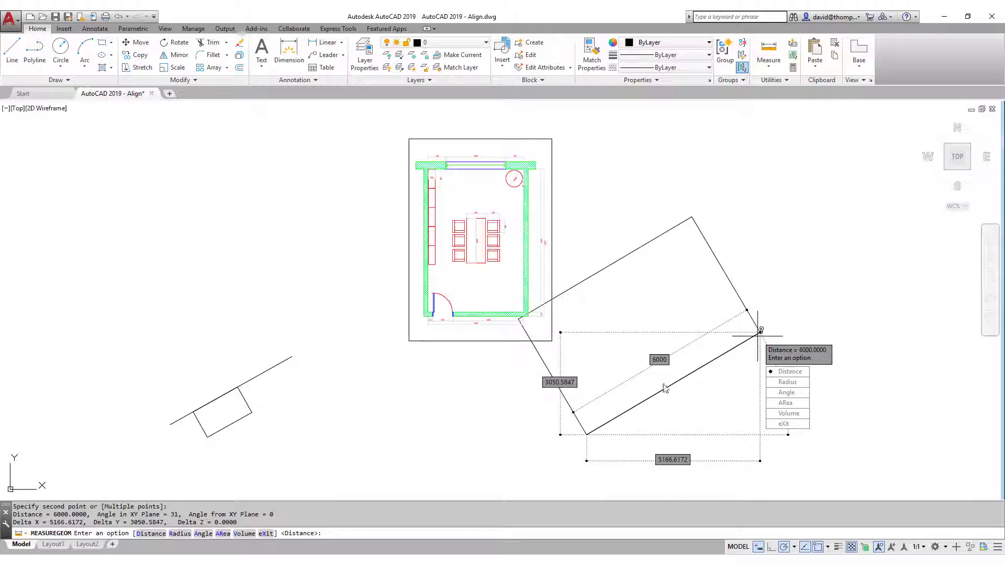
key(Escape)
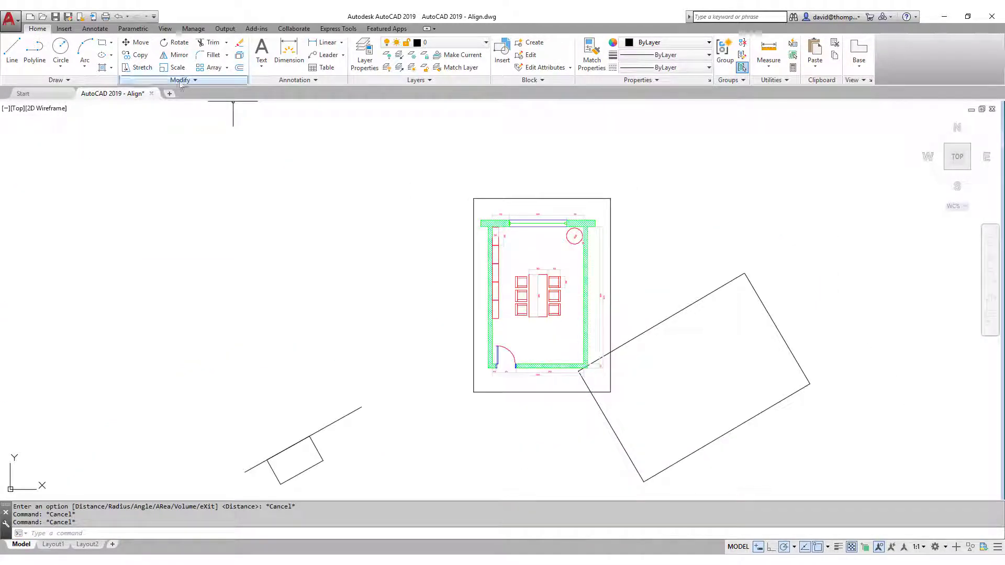
- Align the PDF plan's corners onto the rectangle's corners, answering Yes to scale it to fit
click(181, 80)
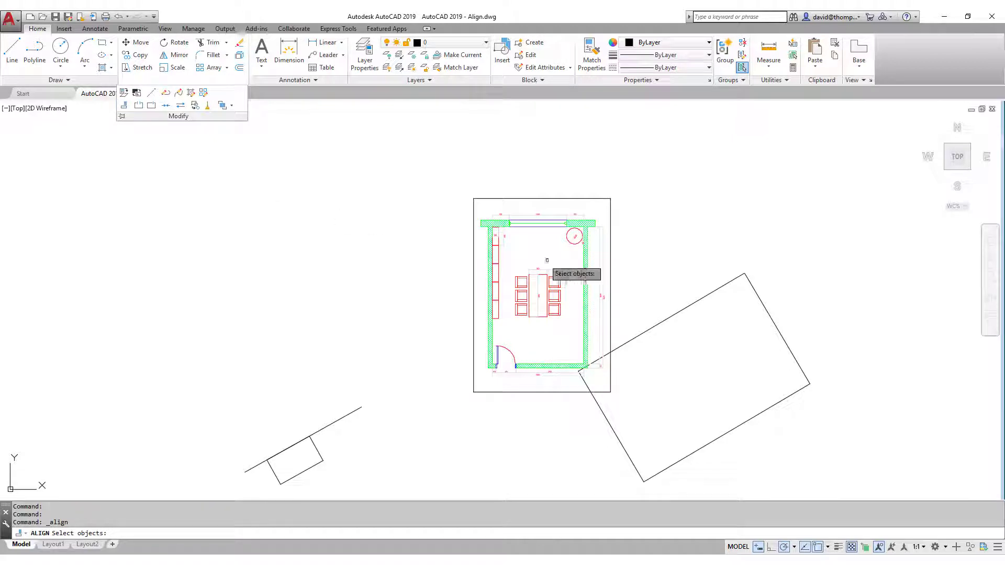
click(541, 295)
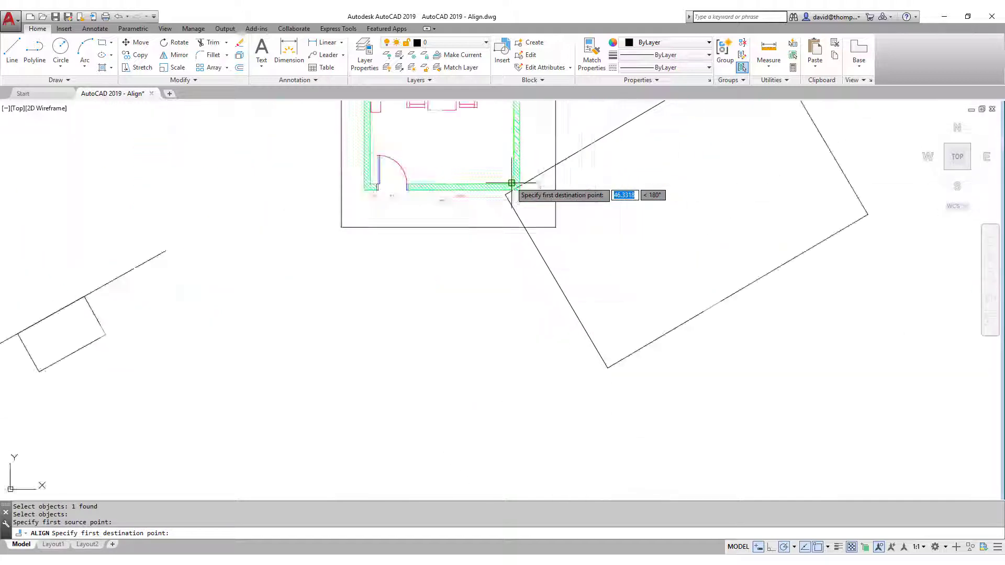
mouse_move(606, 366)
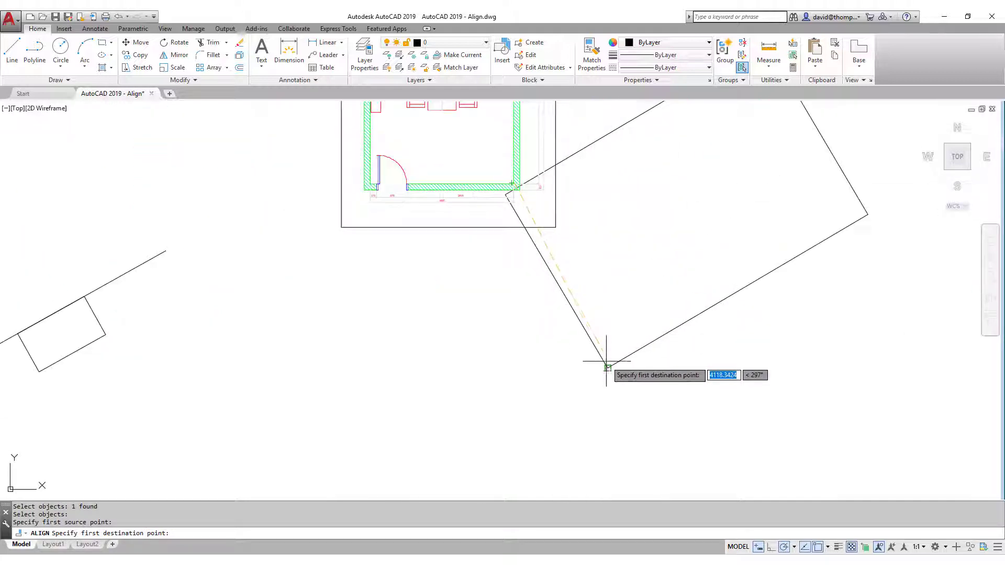
click(606, 365)
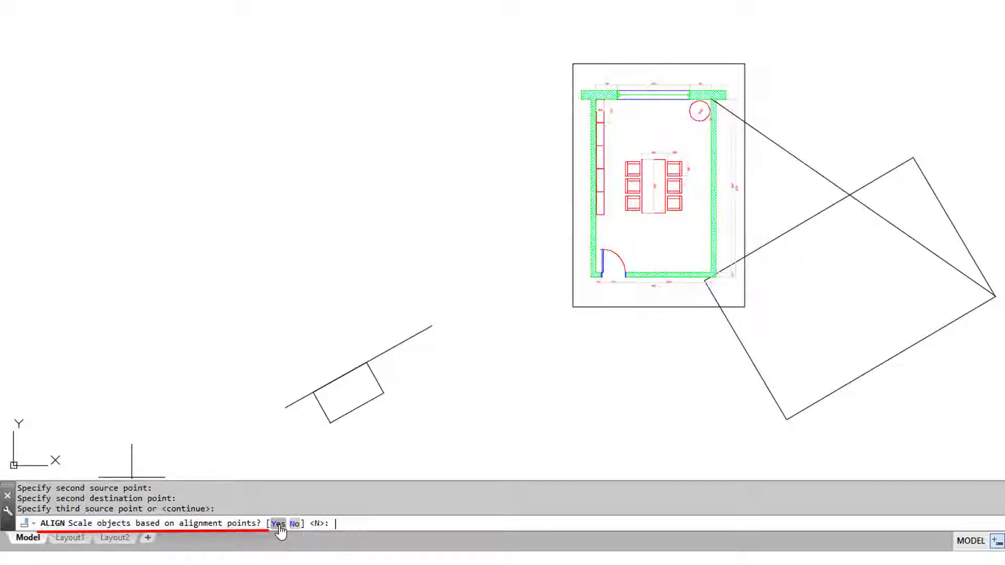
click(276, 523)
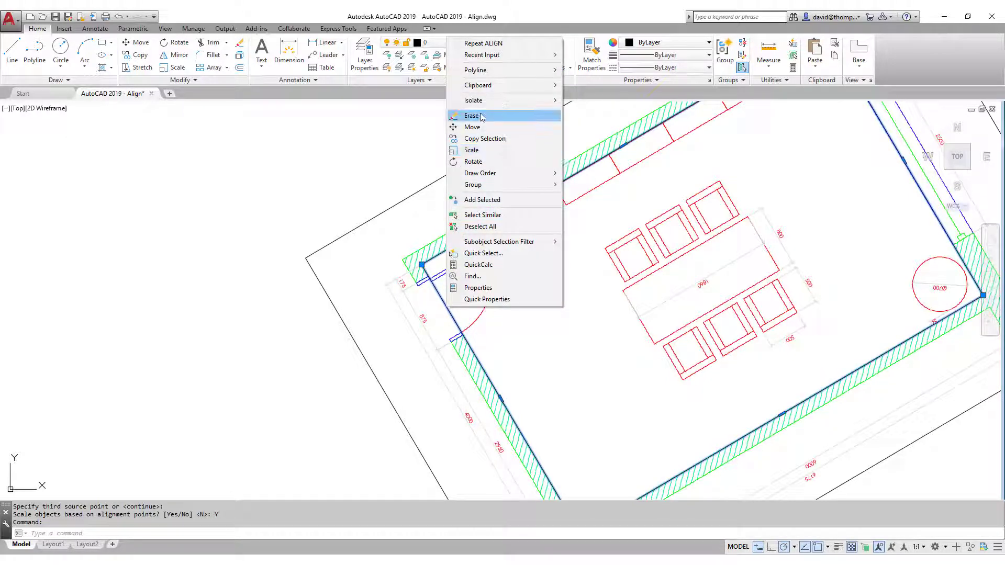
- Erase the helper rectangle and measure the plan's bottom wall between its outer corners at 6000 units
click(472, 116)
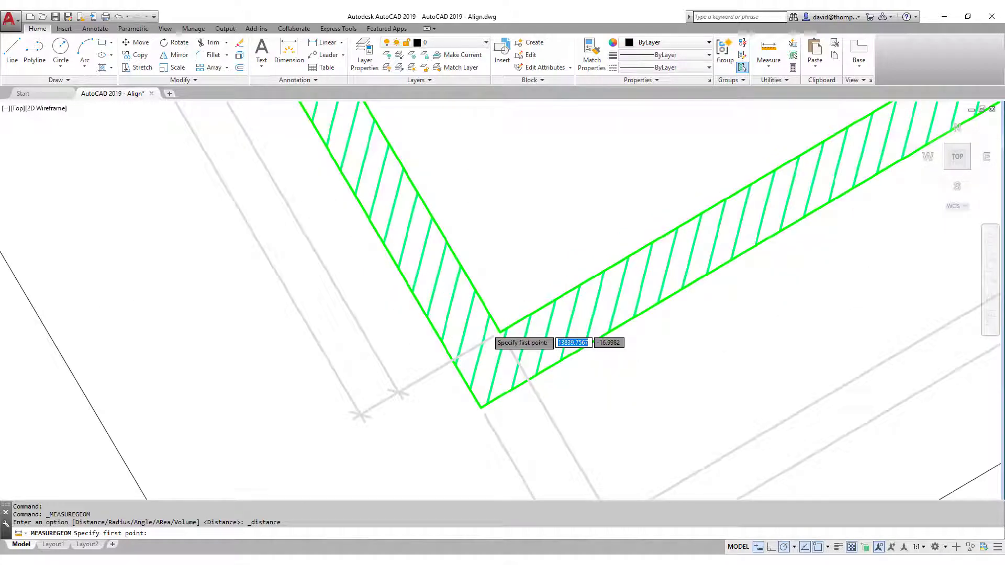
click(459, 336)
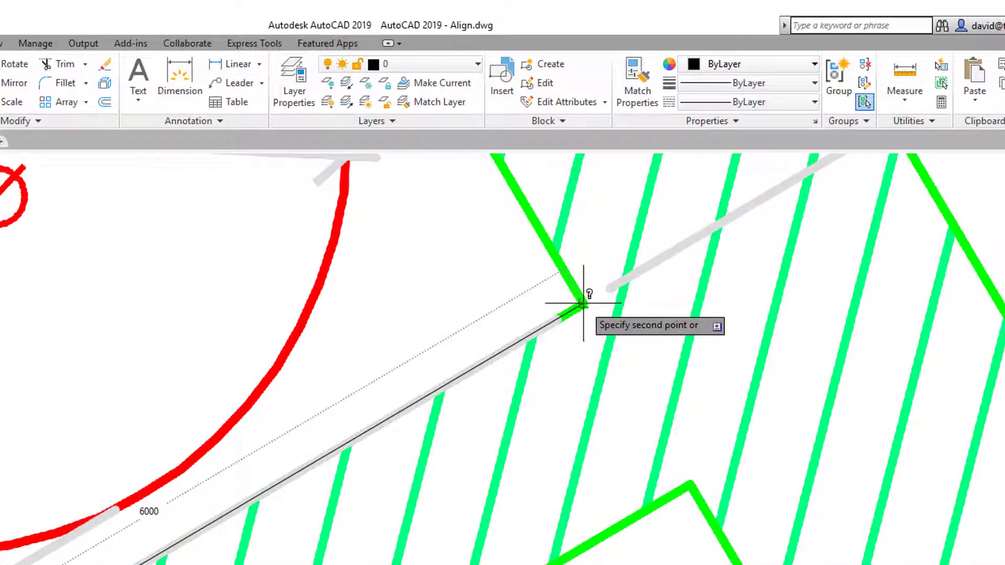
click(581, 302)
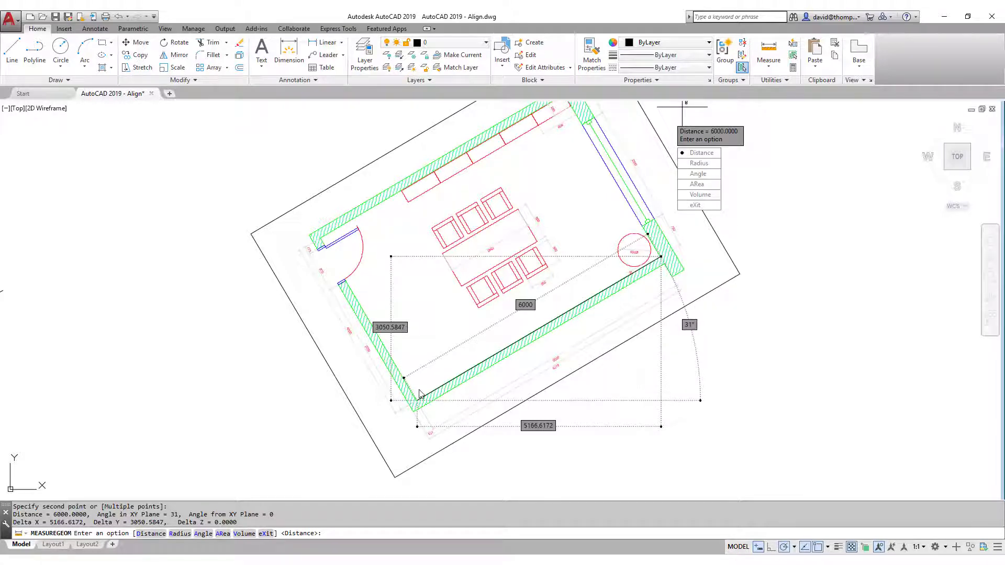
click(700, 153)
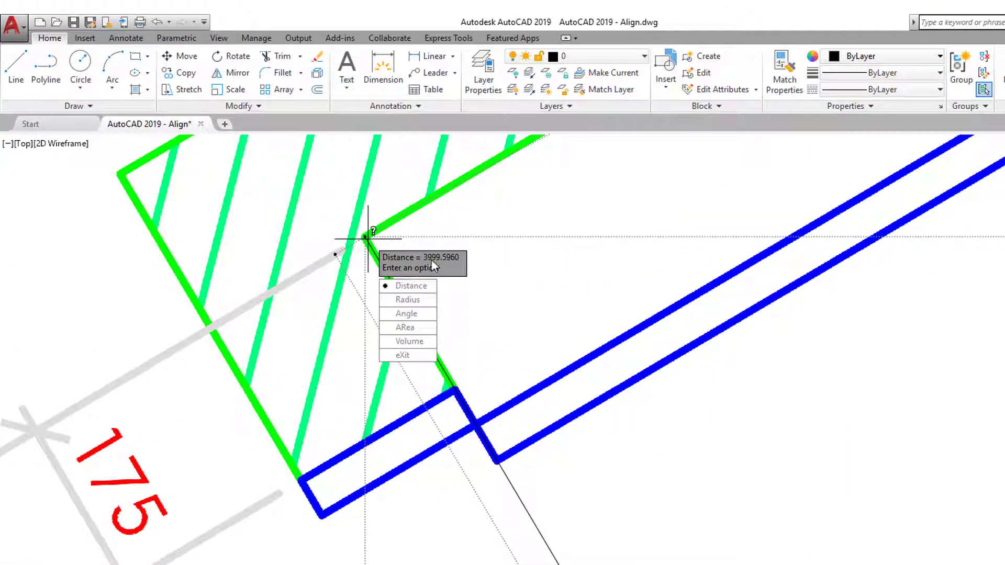
mouse_move(455, 275)
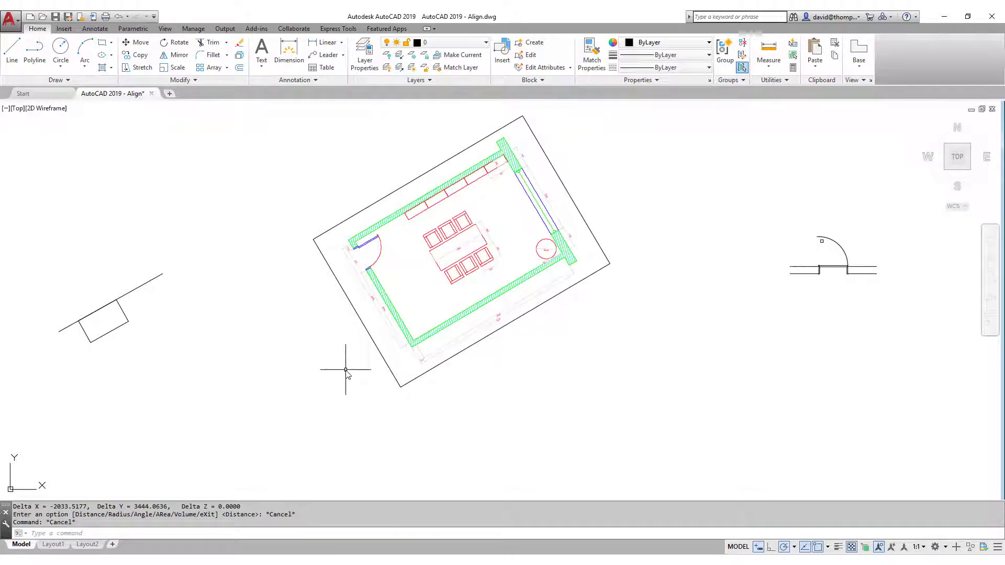
mouse_move(391, 202)
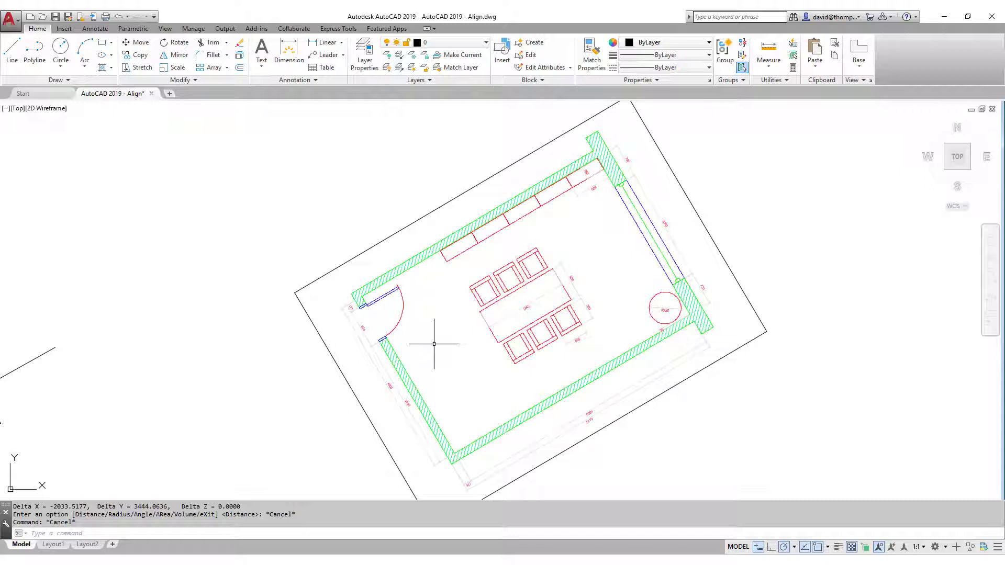
scroll(down, 3)
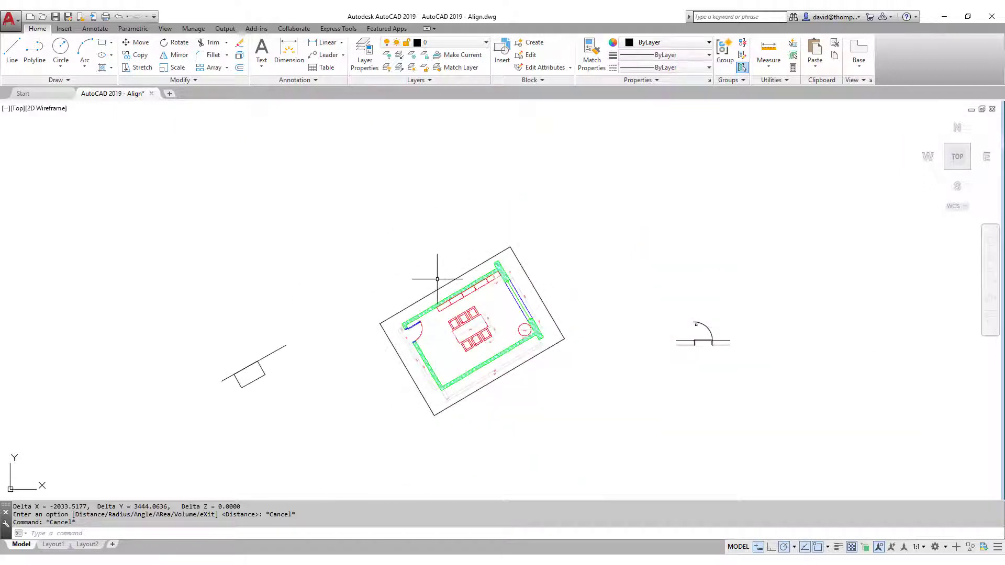
mouse_move(468, 344)
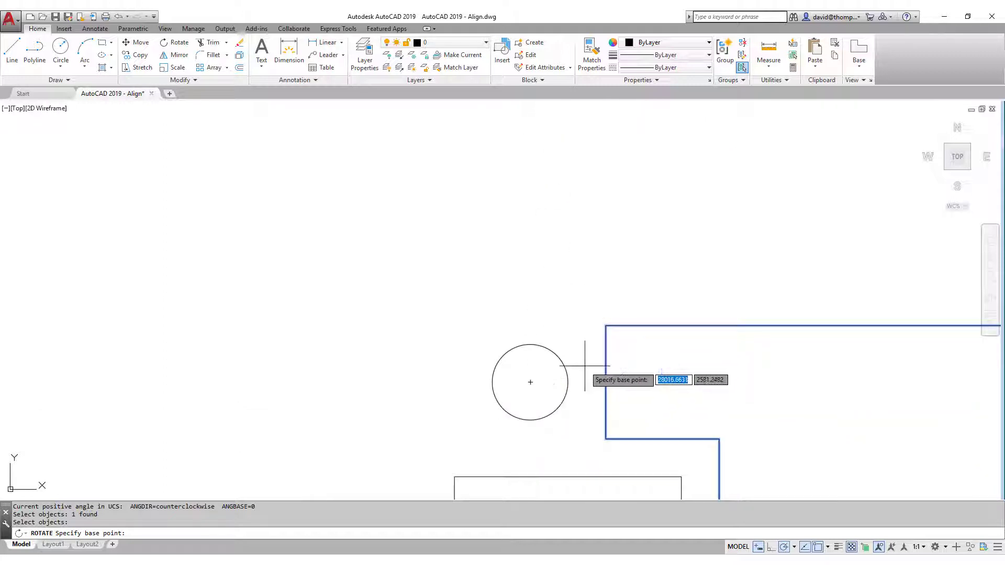
click(529, 383)
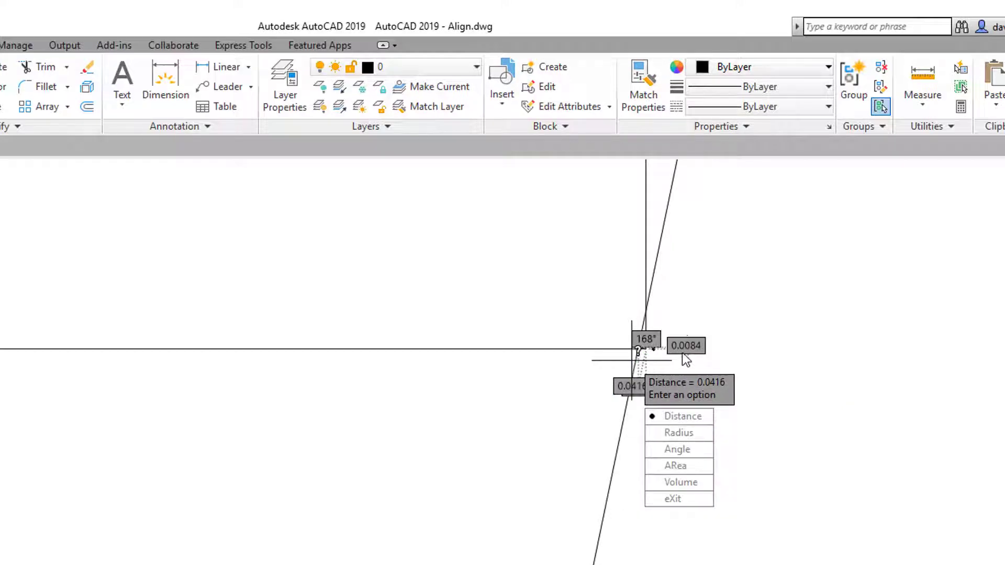
mouse_move(680, 402)
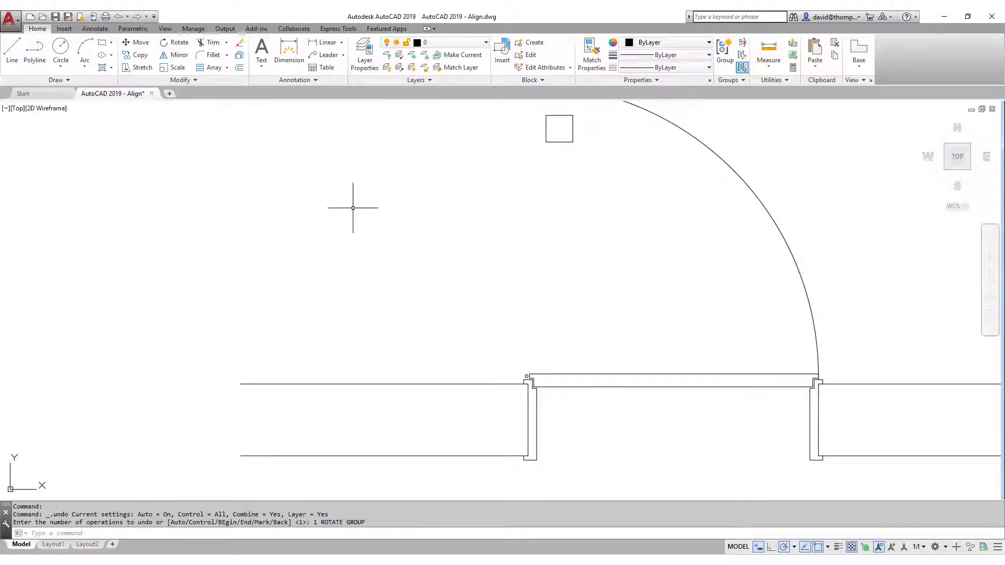
mouse_move(355, 233)
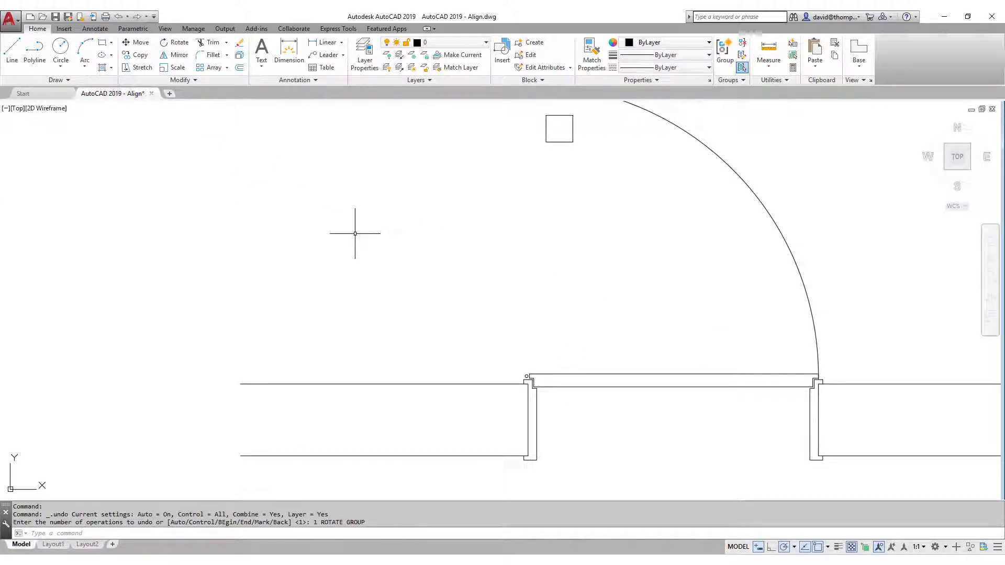
- Begin a circle centred on the door hinge sized toward the door's free corner
click(61, 48)
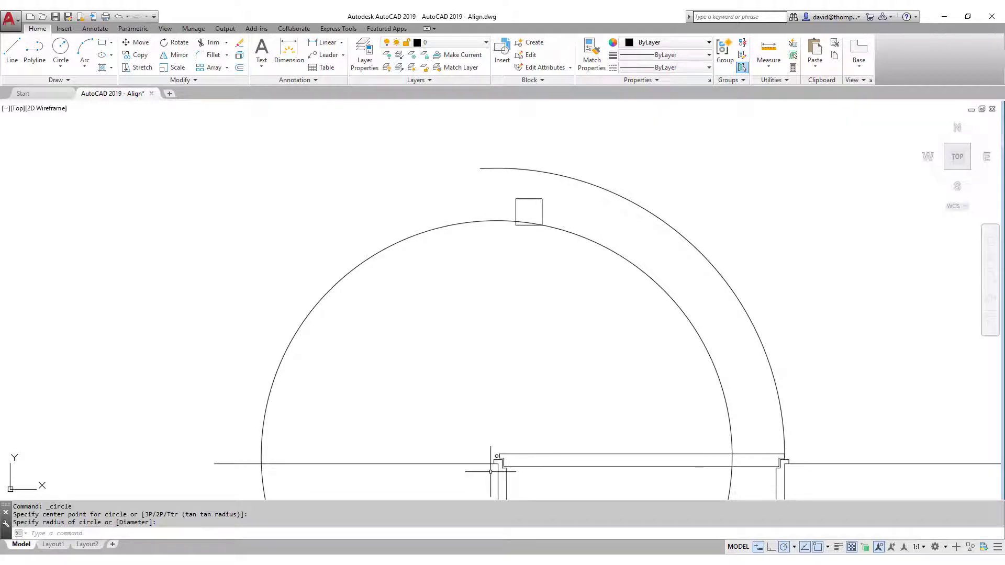
mouse_move(490, 468)
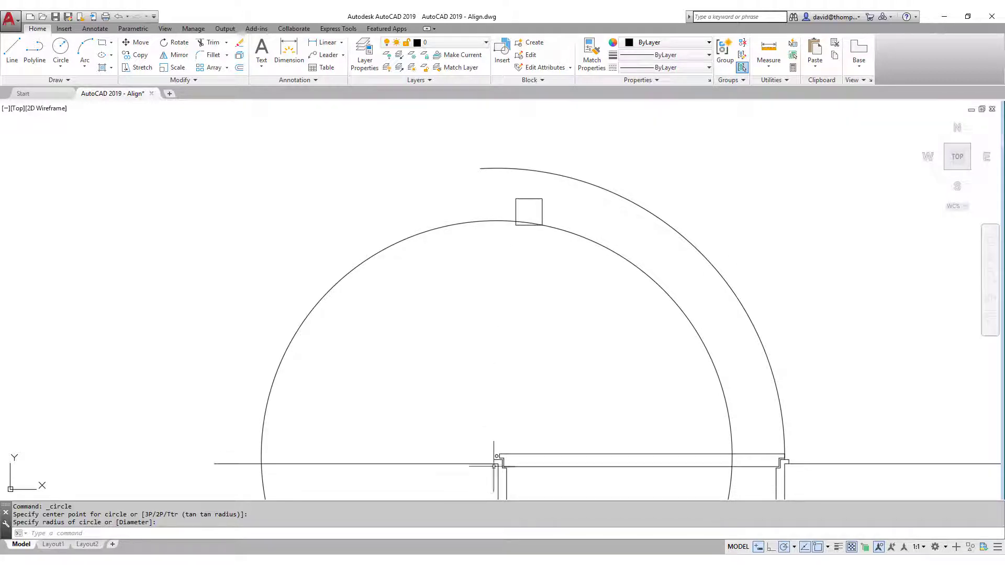
mouse_move(558, 315)
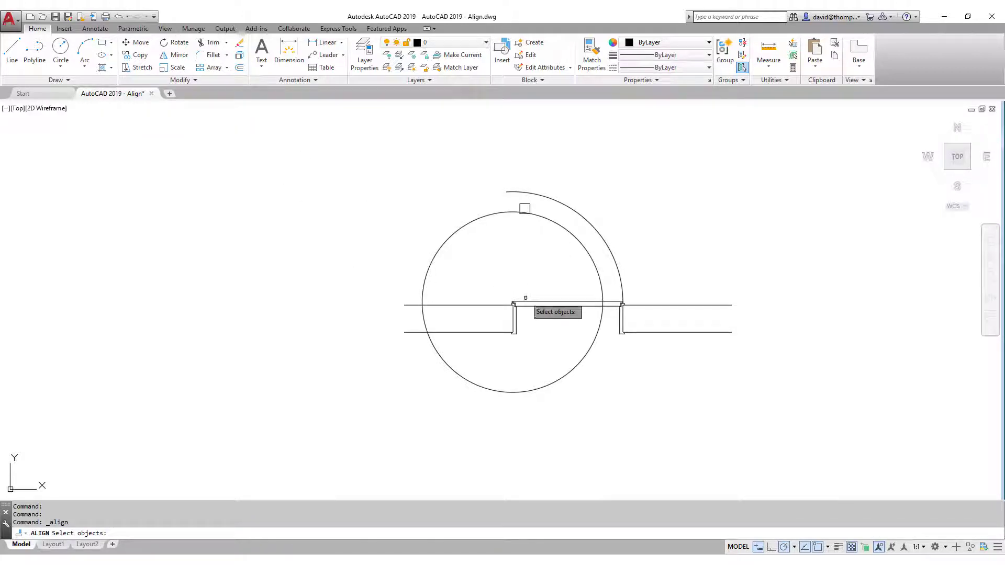
- Align the door about its fixed hinge so the free corner meets the circle–post intersection, then erase the circle
click(524, 299)
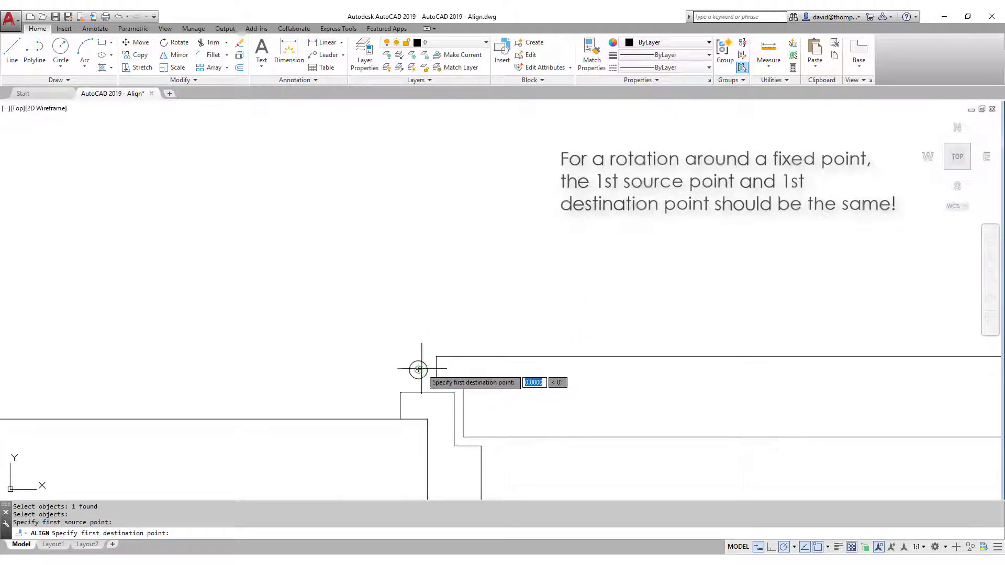
click(418, 369)
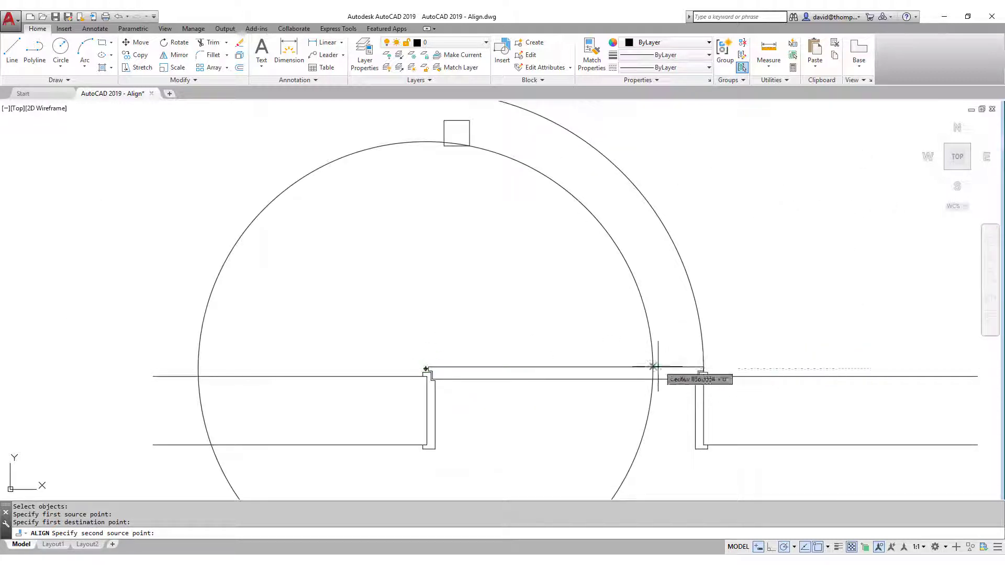
click(652, 366)
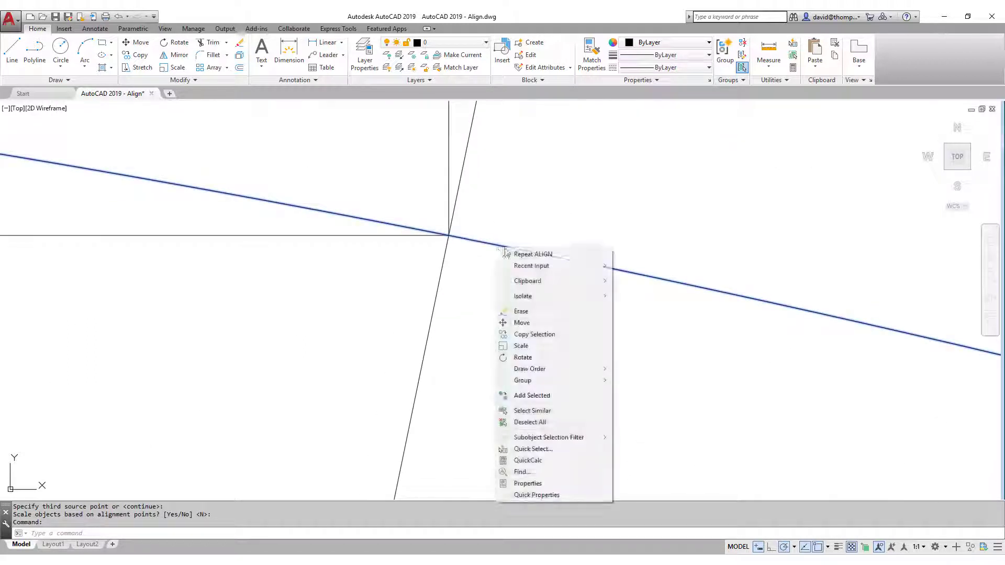
click(522, 311)
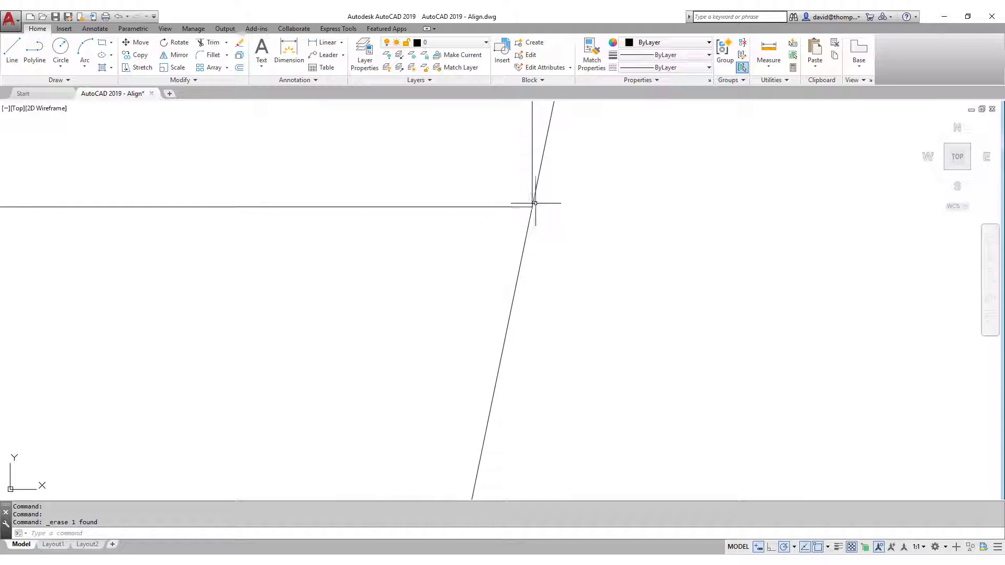